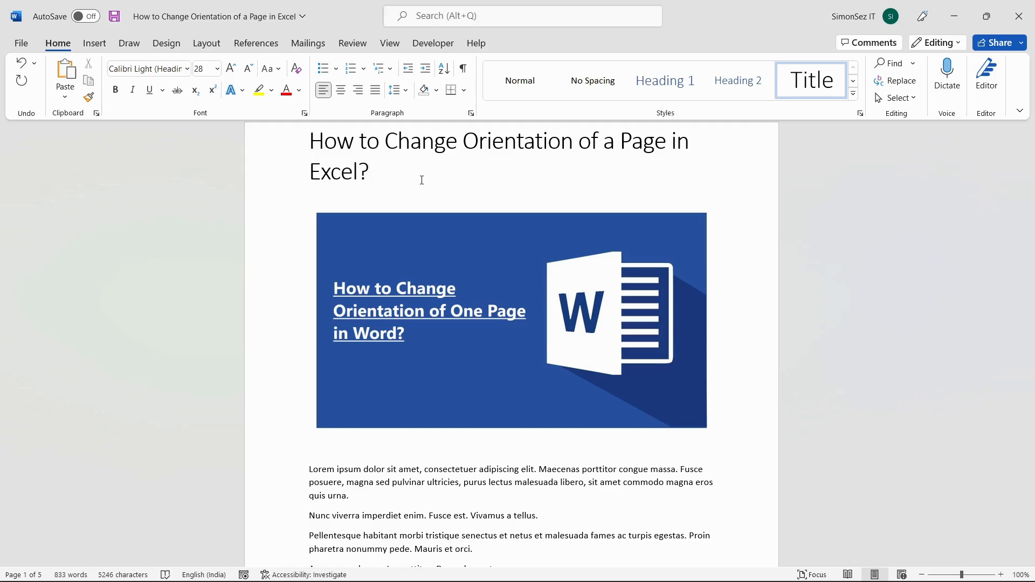
Place the insertion point just after the document title.
left_click(371, 172)
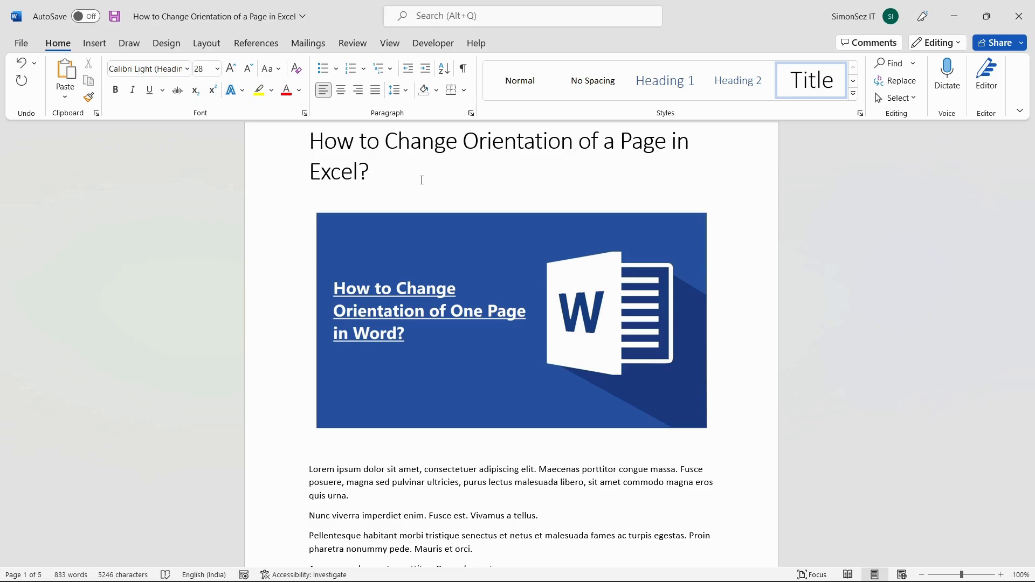
left_click(371, 172)
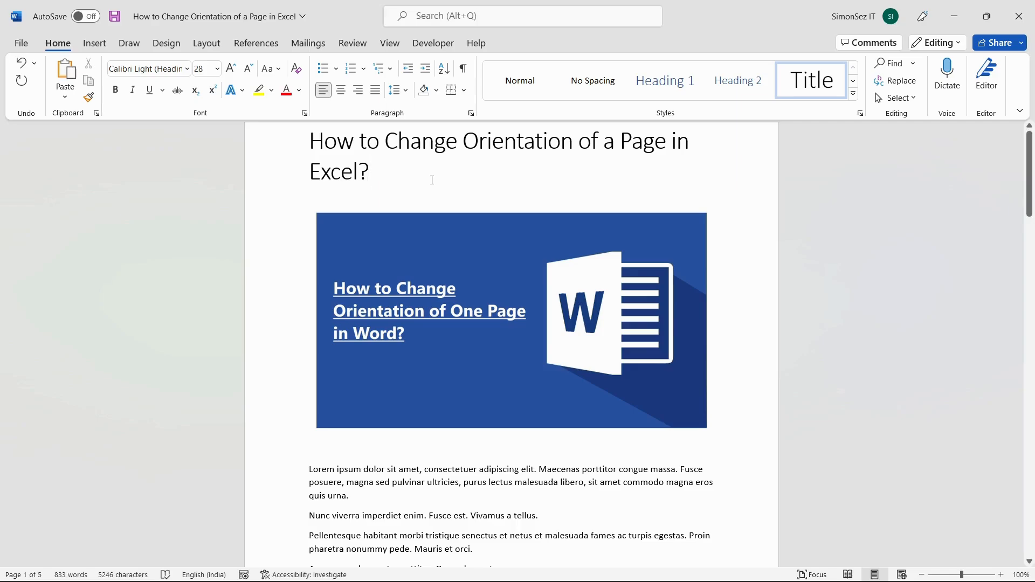
scroll("down", 3)
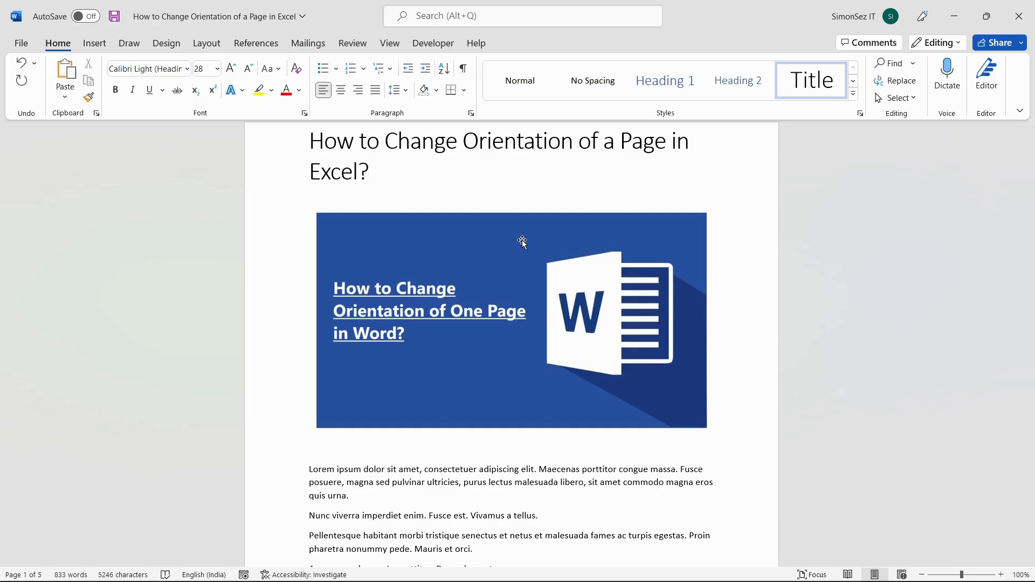
left_click(369, 172)
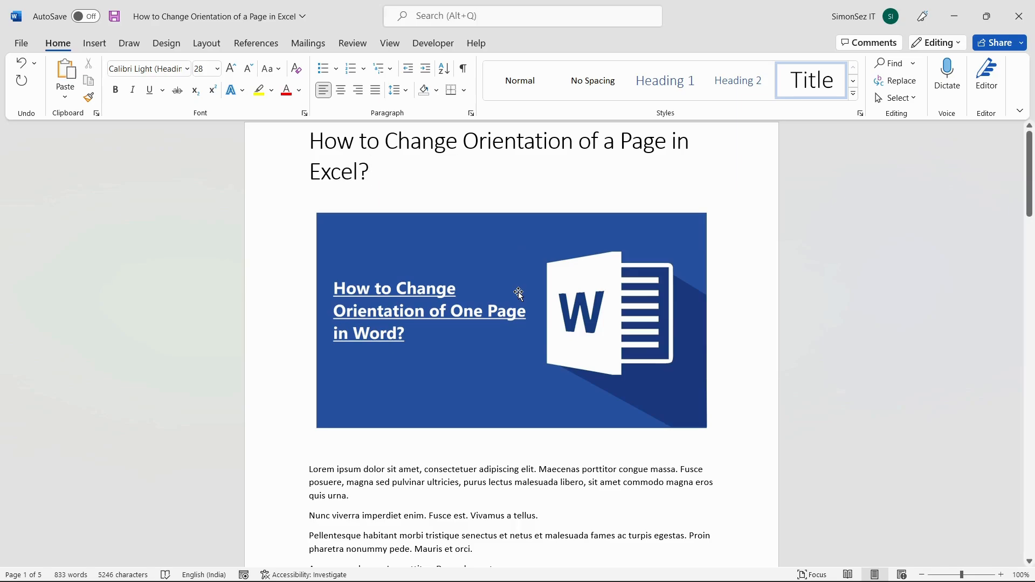
left_click(370, 171)
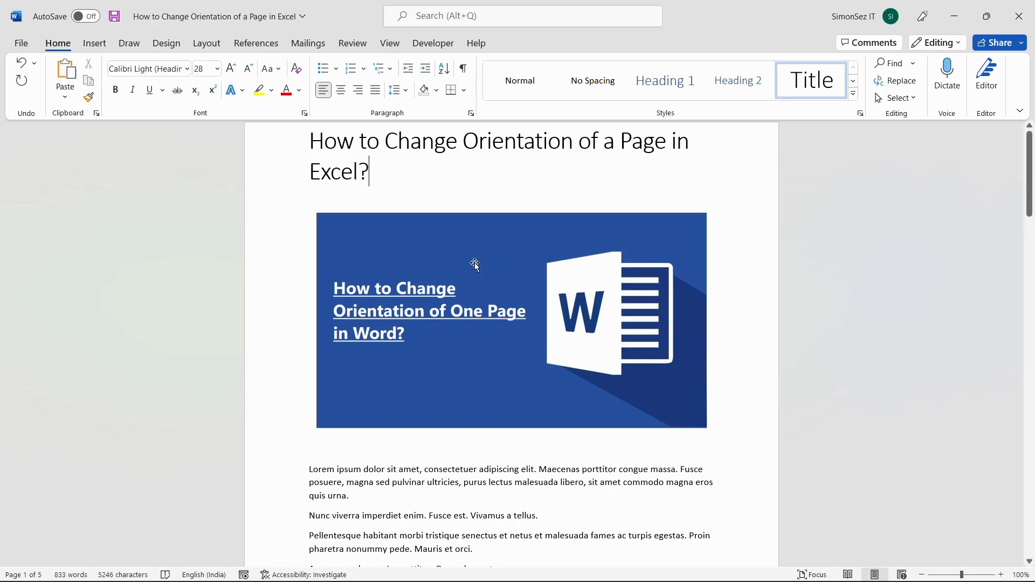
mouse_move(303, 215)
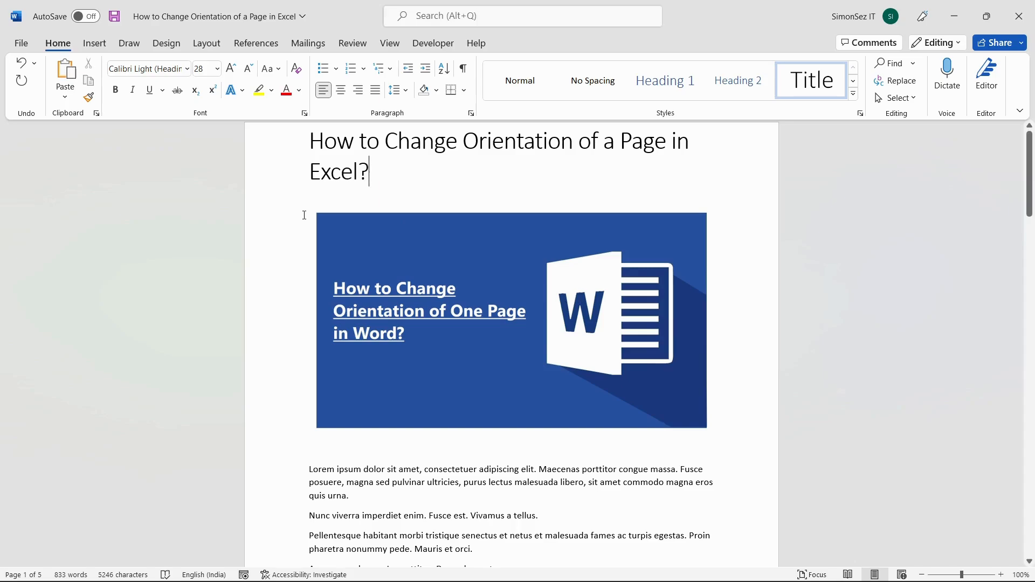
Switch the whole document to landscape, then revert all pages to portrait.
left_click(206, 43)
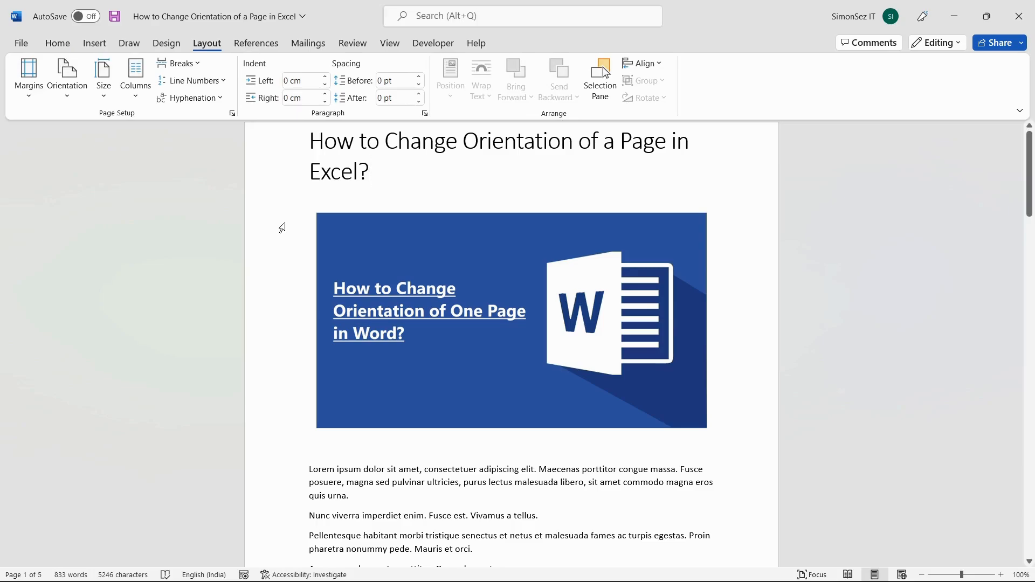
left_click(66, 76)
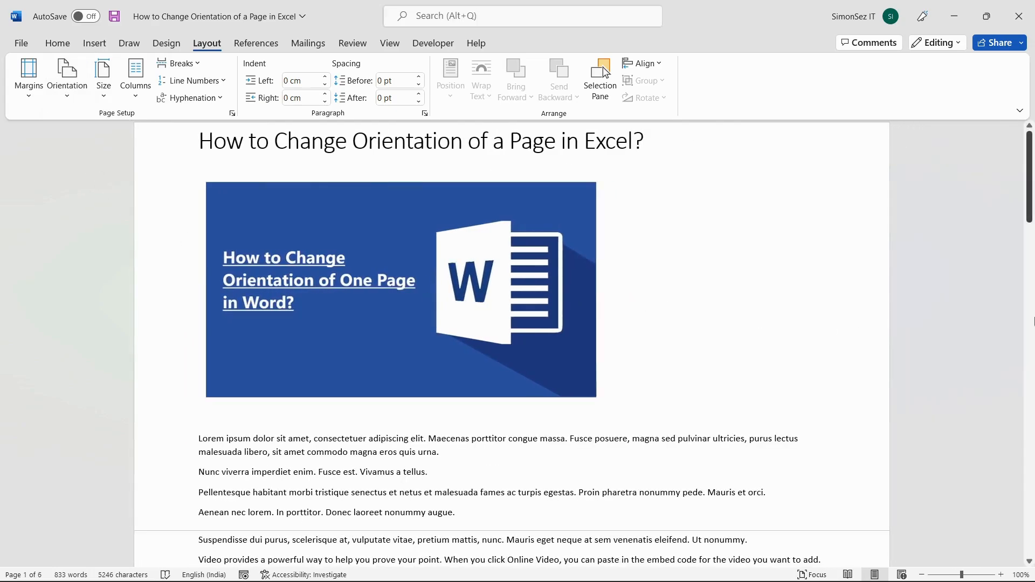
scroll("down", 3)
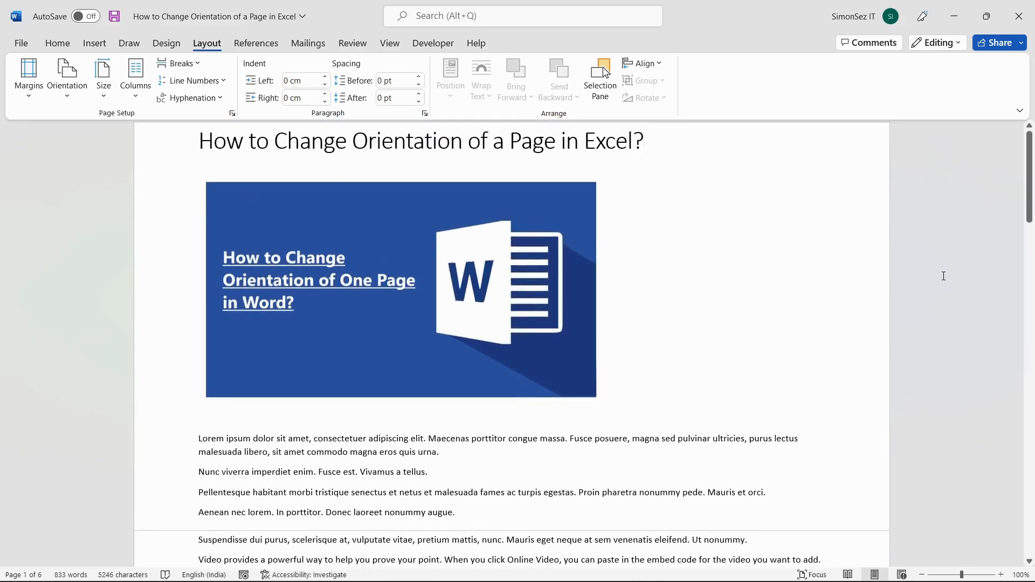
left_click(66, 77)
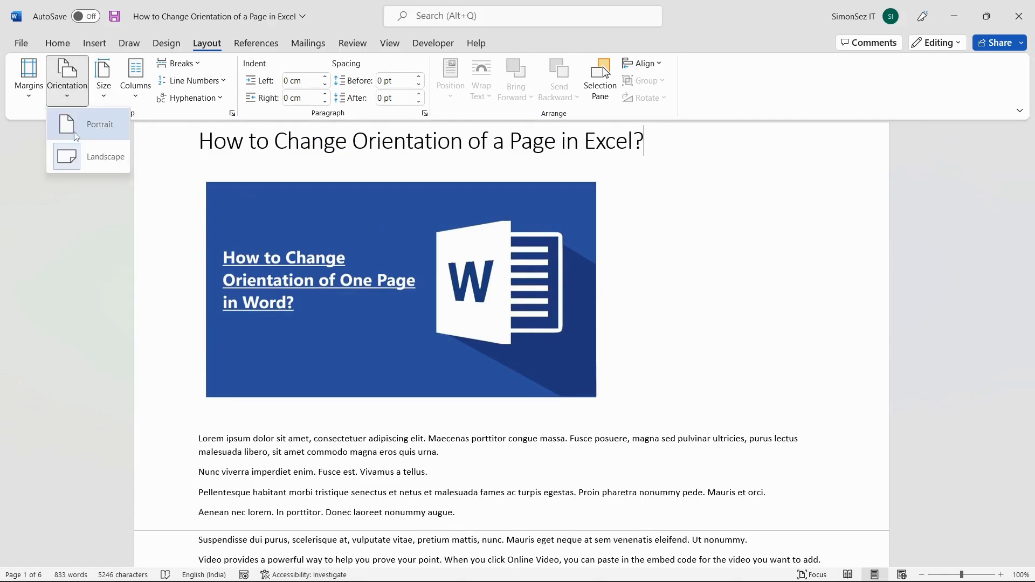
left_click(99, 124)
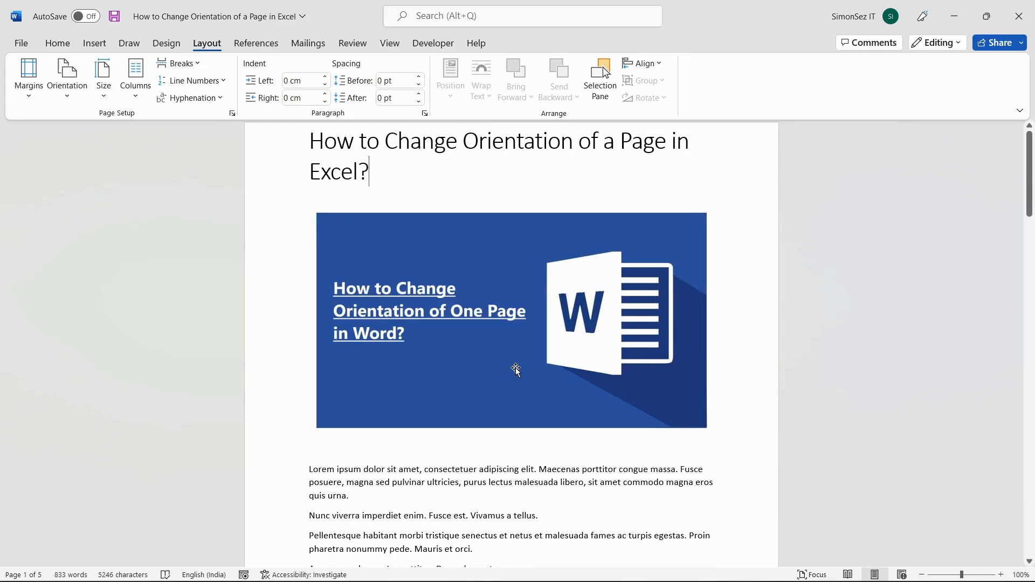
scroll("down", 3)
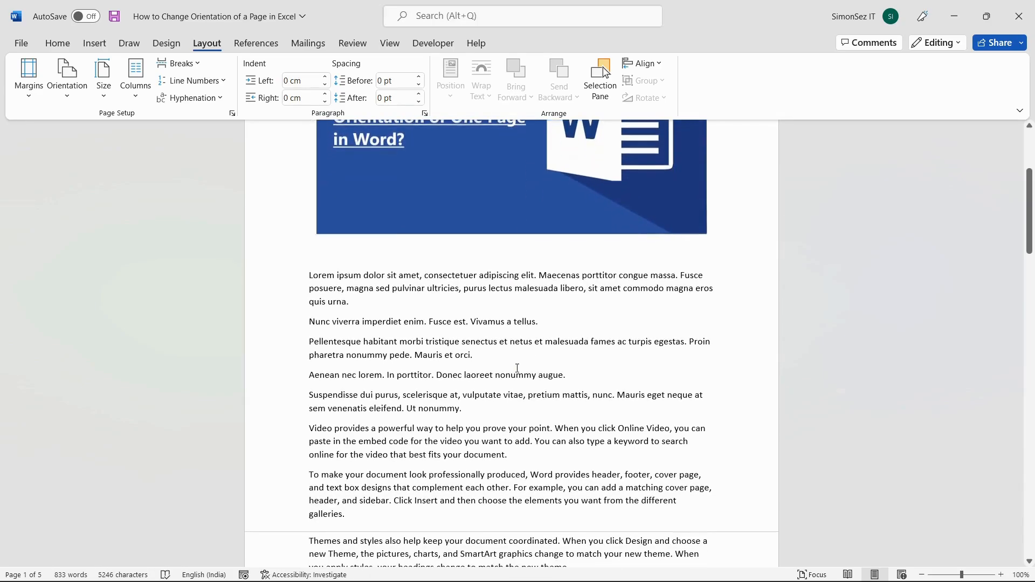
scroll("down", 3)
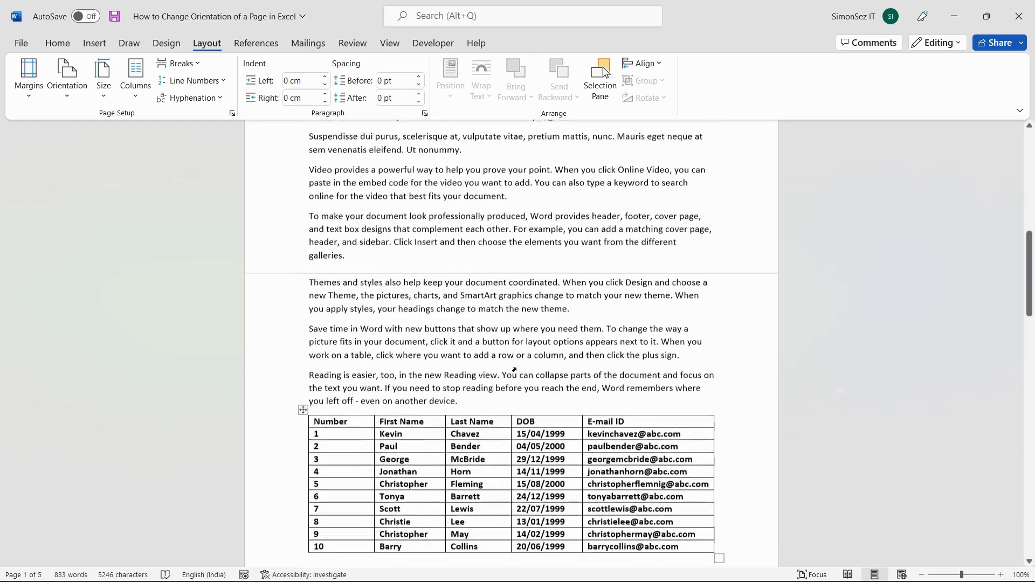
scroll("down", 3)
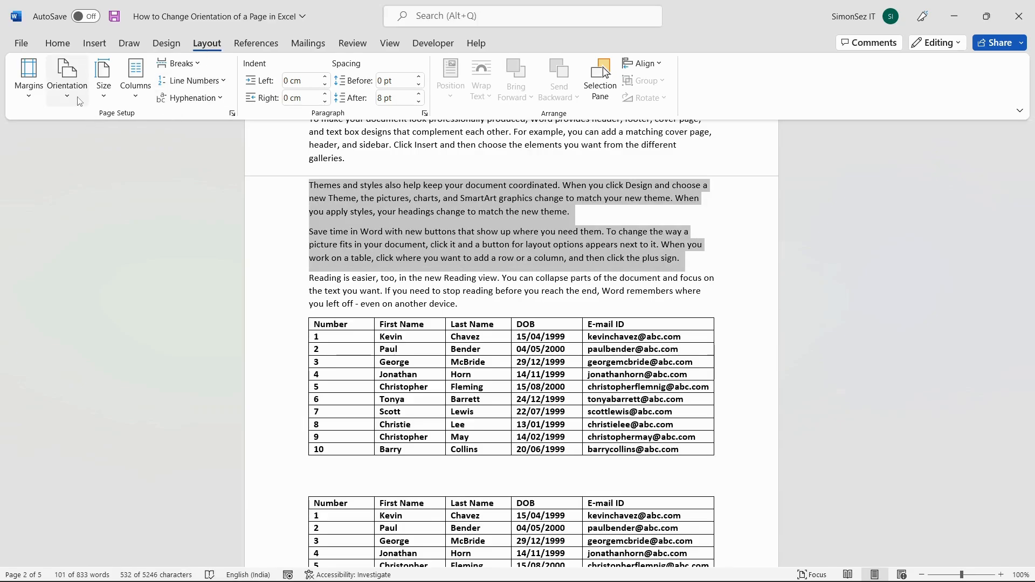
left_click(66, 76)
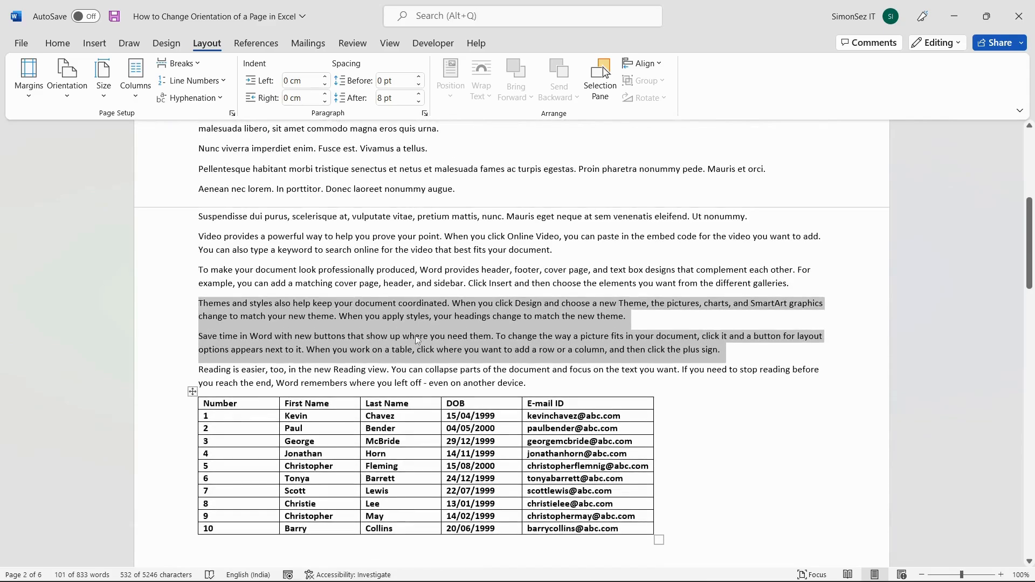
scroll("down", 3)
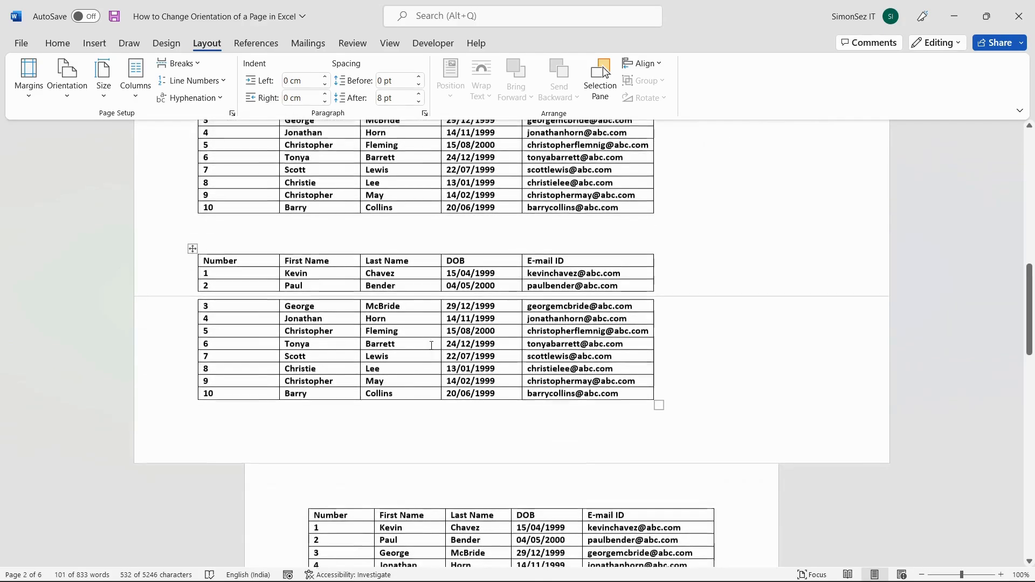
scroll("up", 3)
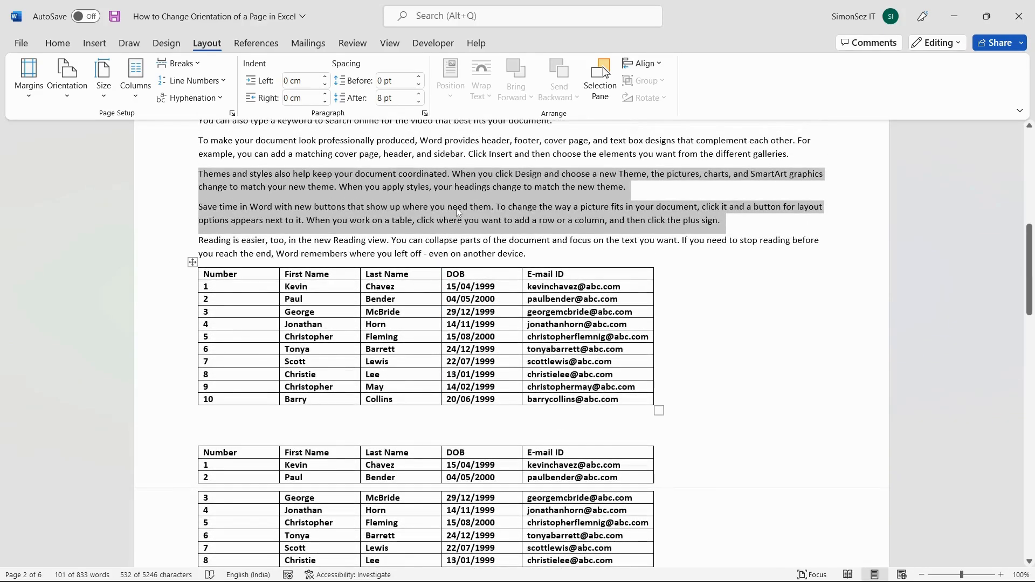
left_click(67, 76)
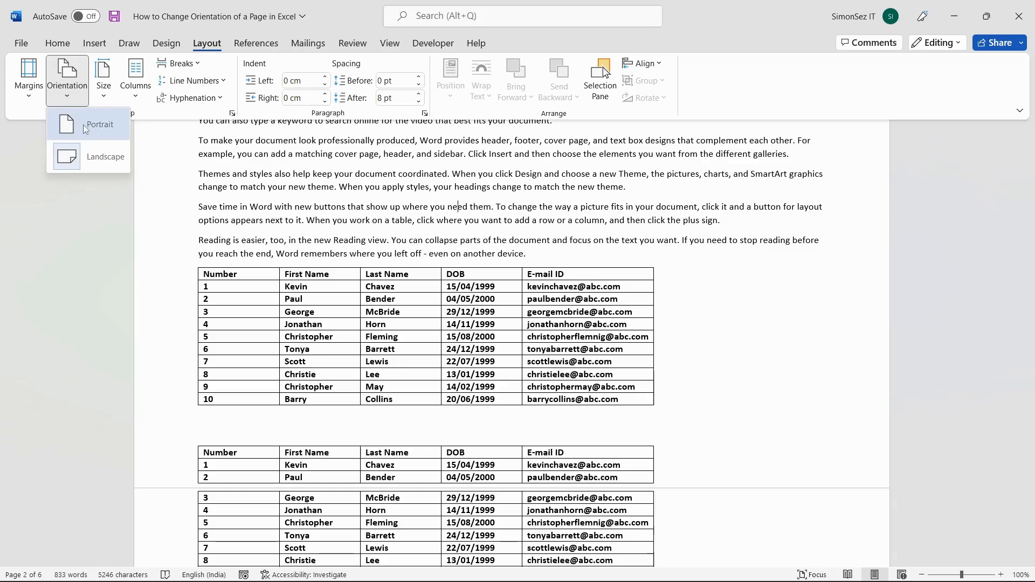
left_click(99, 124)
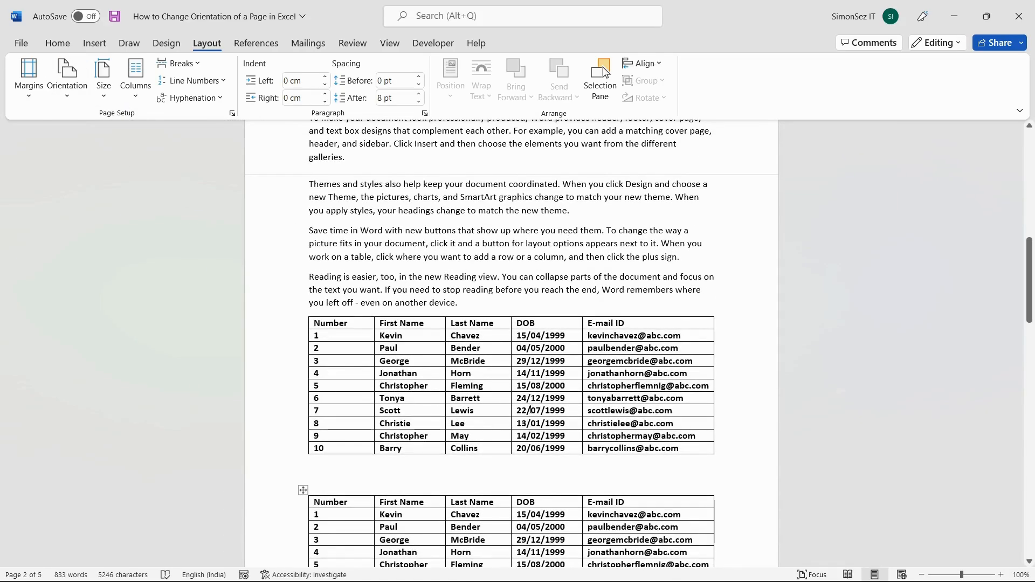
scroll("down", 3)
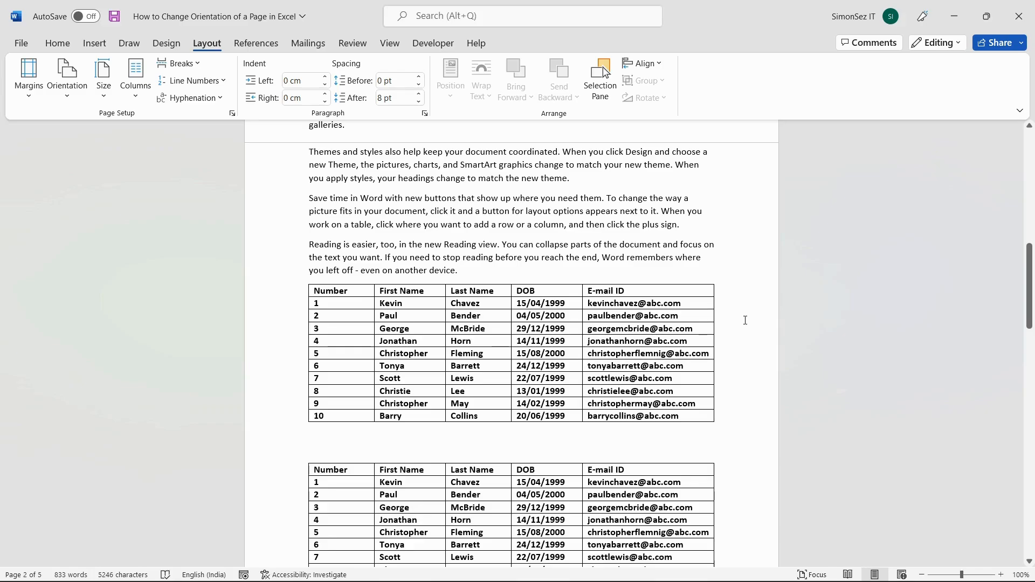
Select the entire first employee table and open the Page Setup dialog.
scroll("down", 3)
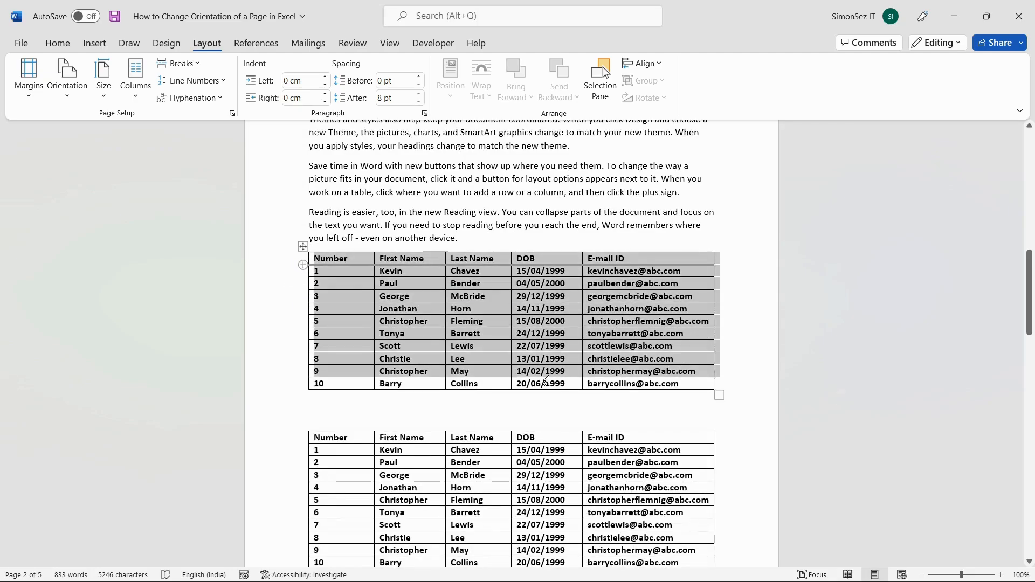
left_click(542, 382)
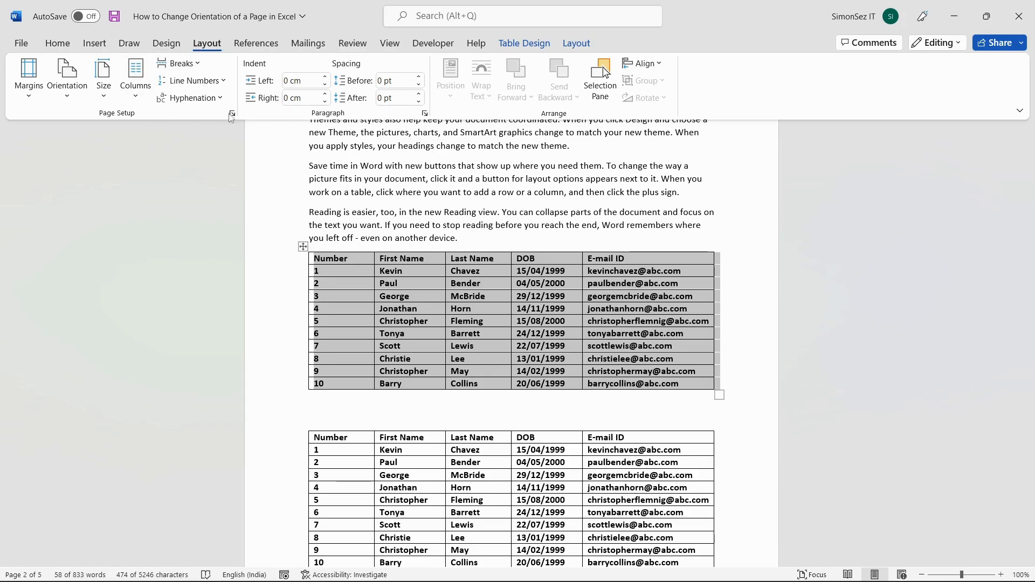
left_click(232, 113)
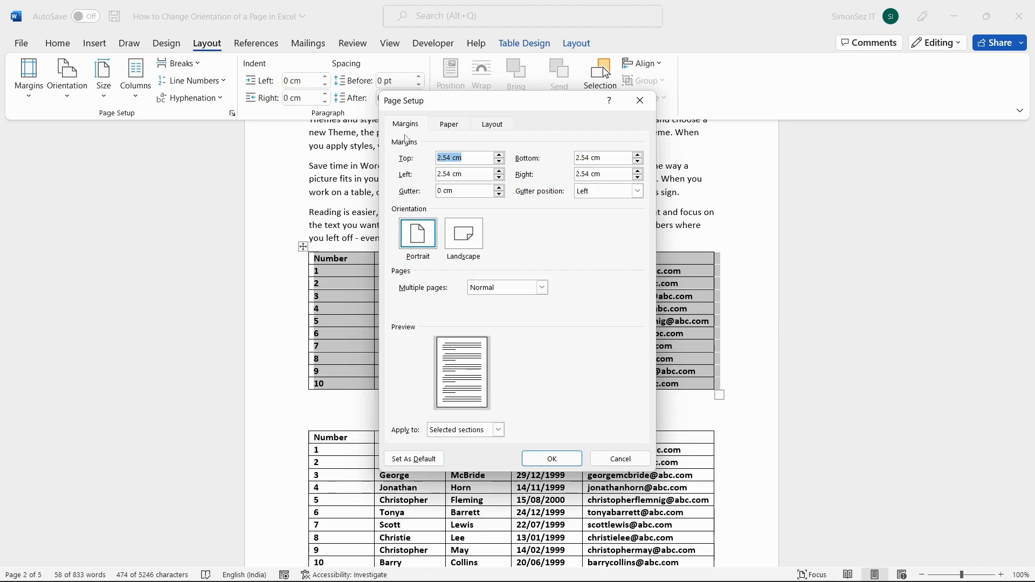
Apply landscape orientation to the selected table only, via Apply to: Selected text.
left_click(463, 235)
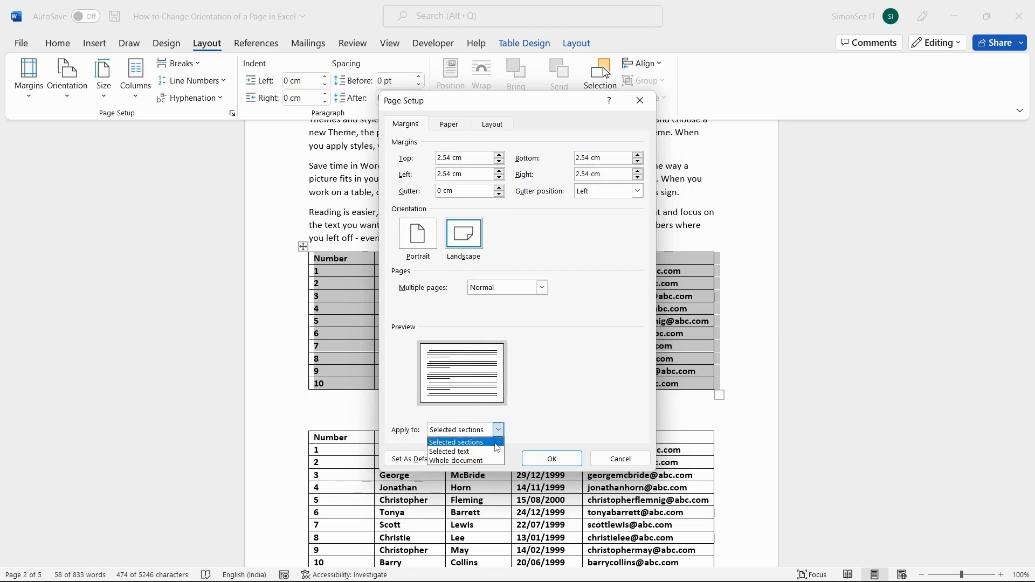
left_click(449, 452)
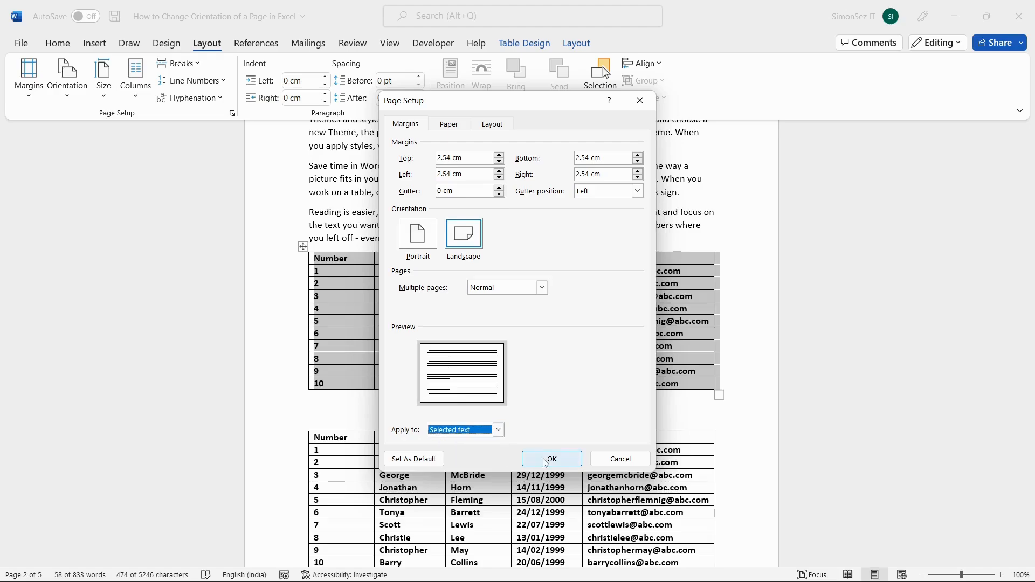
left_click(552, 459)
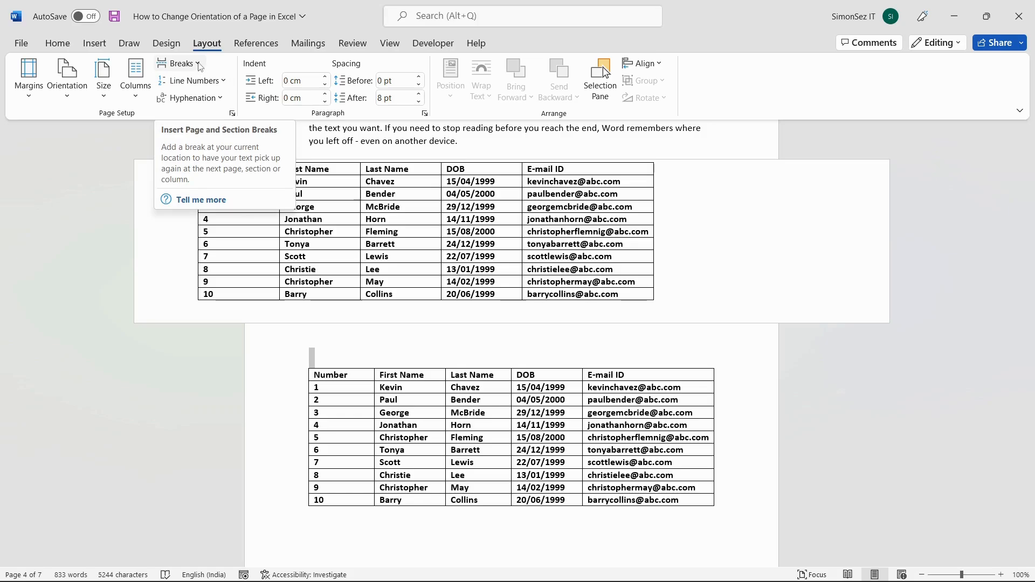
Insert a Next Page section break before the second table and show the orientation choices.
left_click(179, 64)
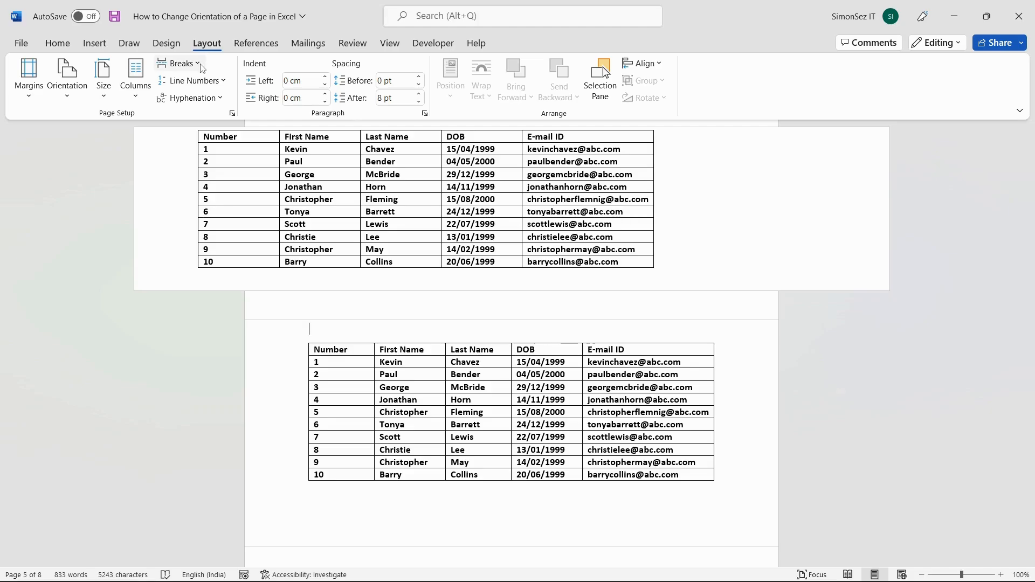
left_click(66, 74)
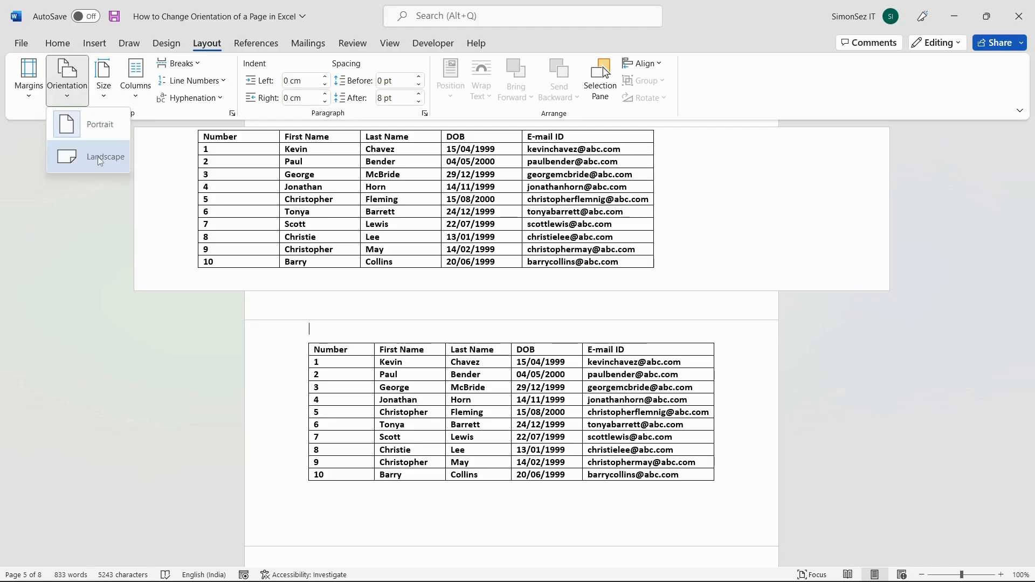